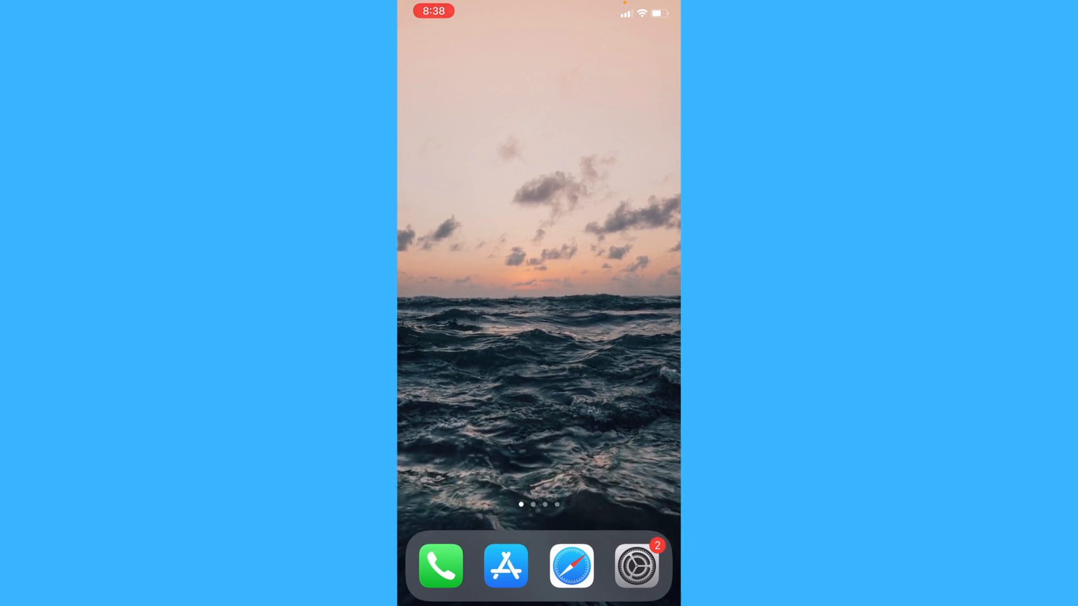
# Search the App Store for 'short' and open the Shortcuts app listing.
pyautogui.click(505, 566)
pyautogui.write('s')
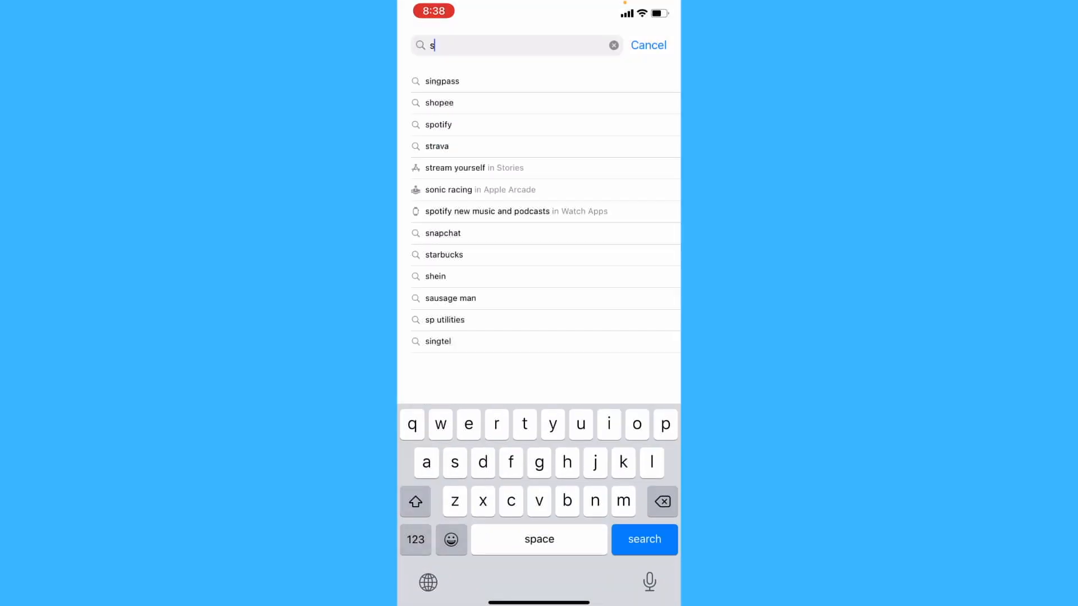
pyautogui.write('hort')
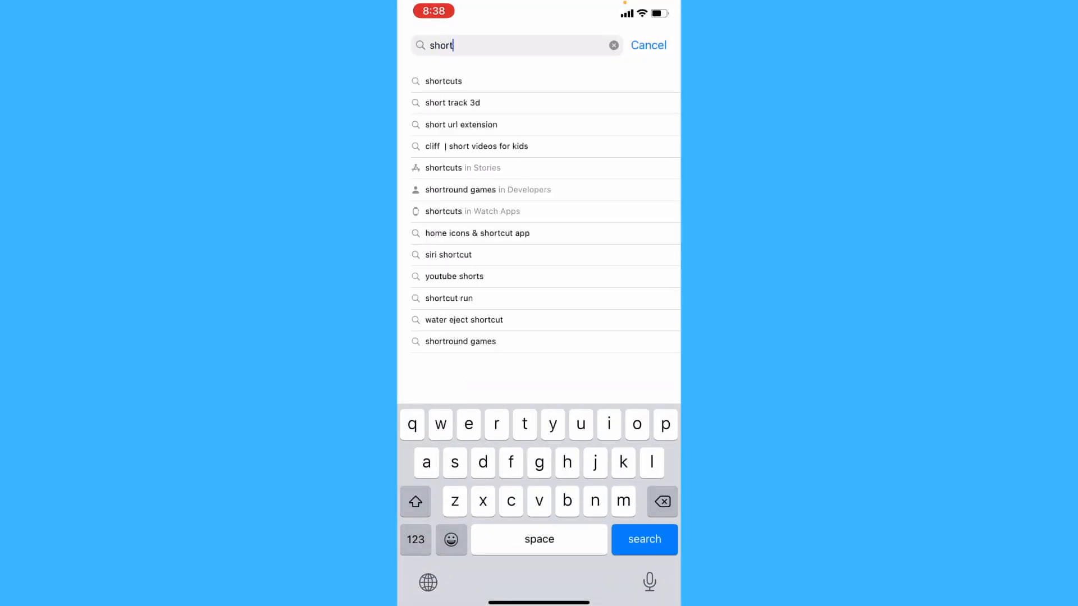
pyautogui.click(443, 81)
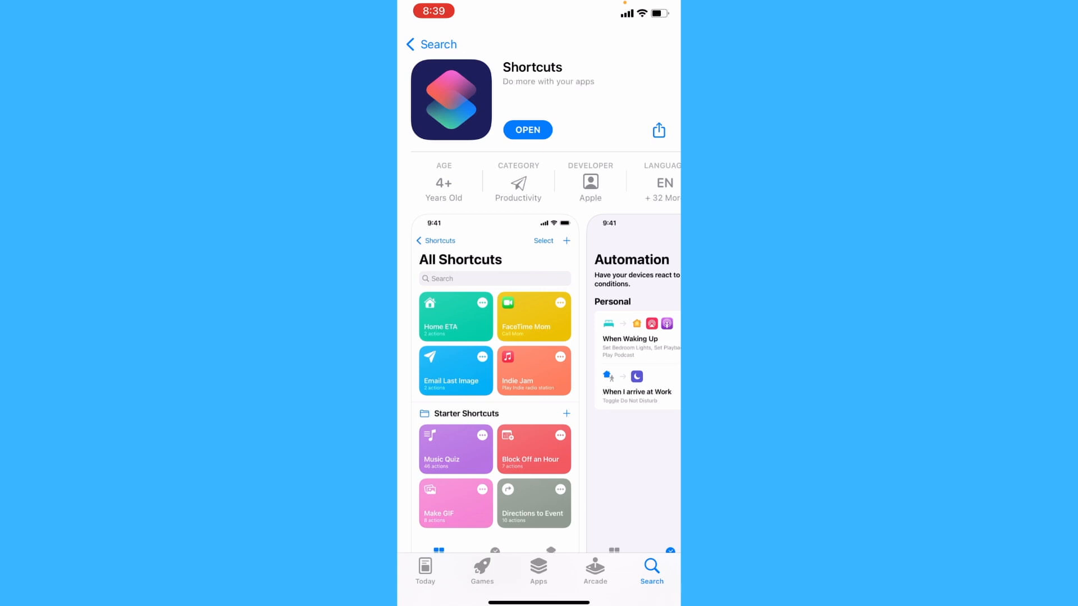
# Launch Shortcuts and build a new shortcut with an Open App action targeting App Store.
pyautogui.click(527, 130)
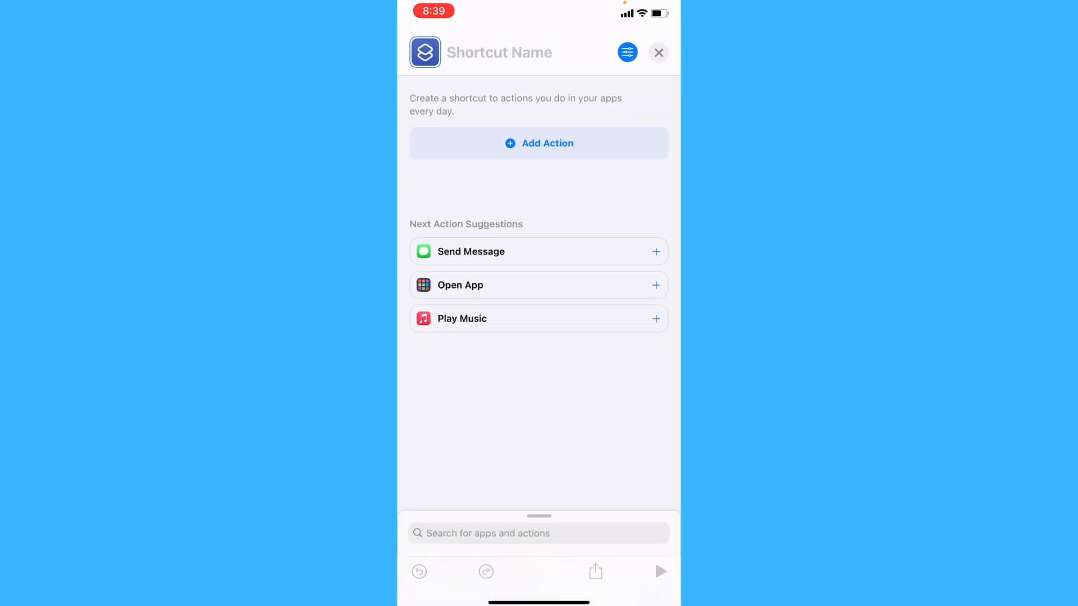
pyautogui.click(654, 285)
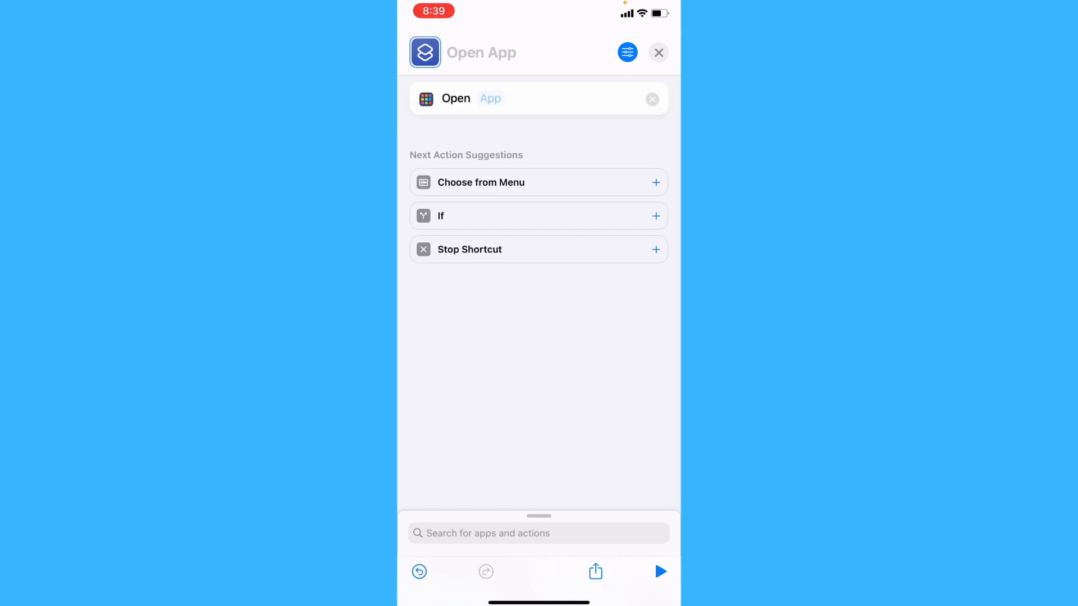
pyautogui.click(489, 98)
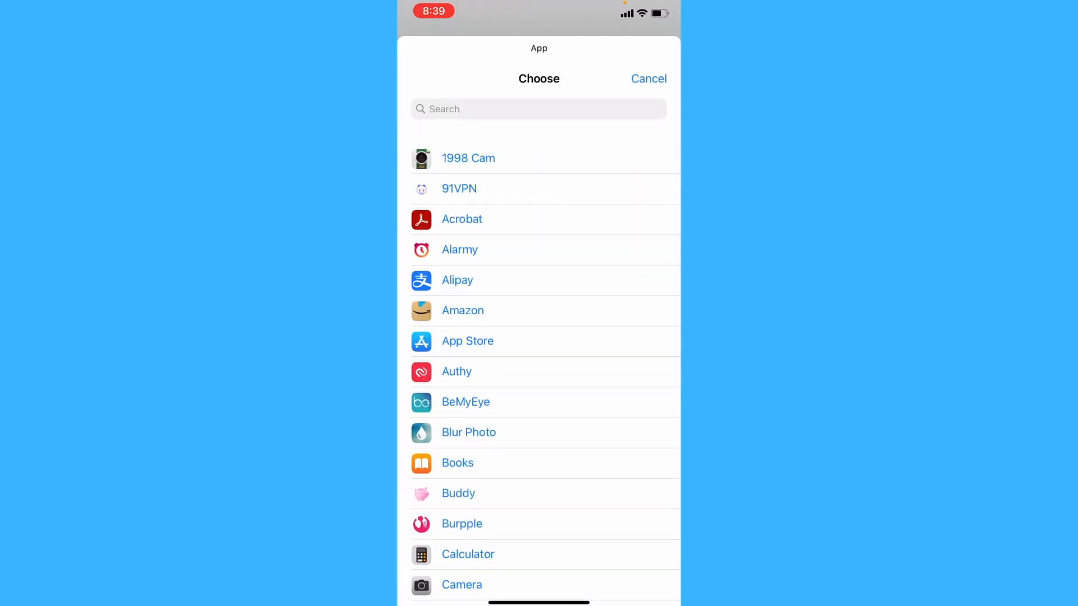
pyautogui.click(466, 341)
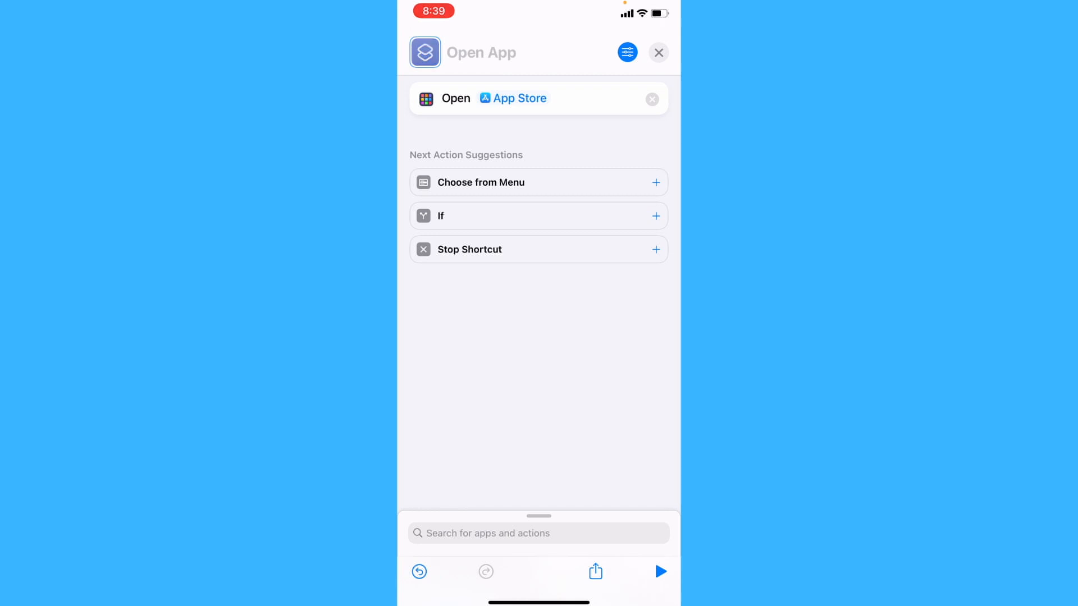
# Give the shortcut icon a light purple color and a power symbol glyph.
pyautogui.click(424, 52)
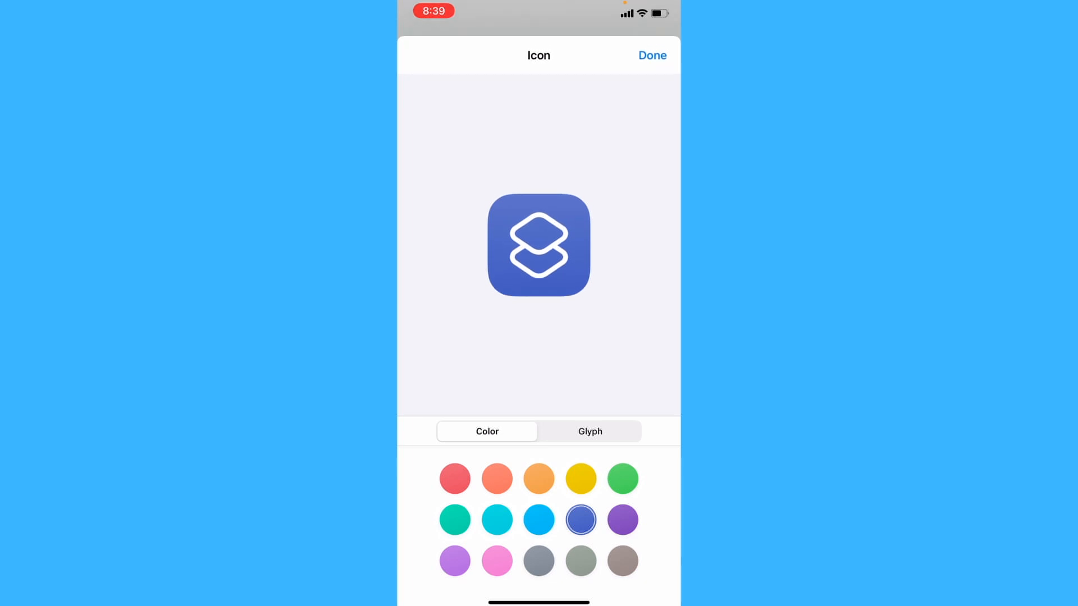
pyautogui.click(588, 431)
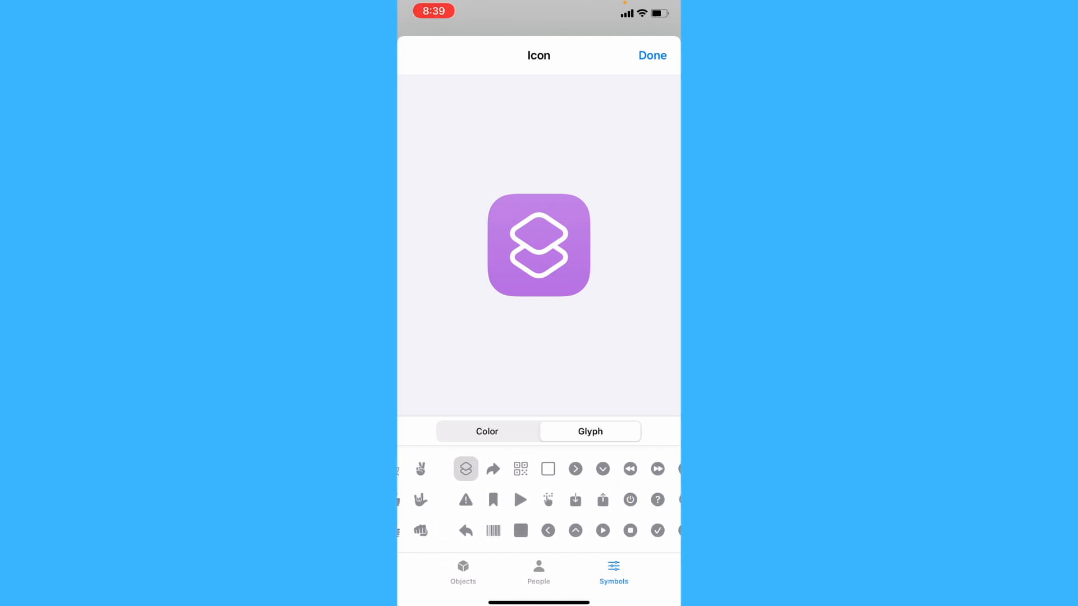
pyautogui.click(574, 500)
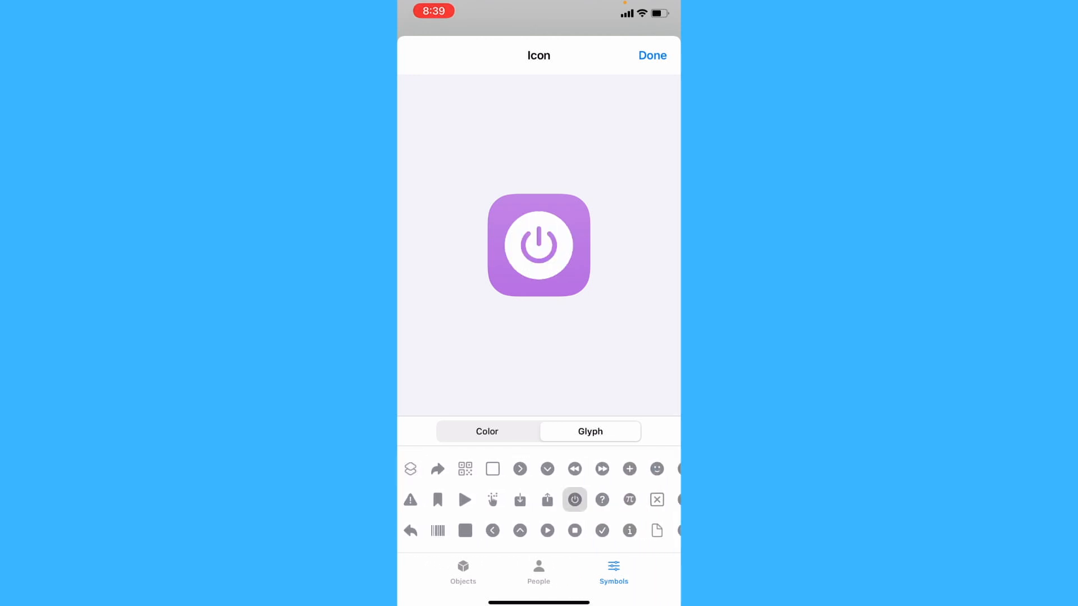
pyautogui.click(651, 55)
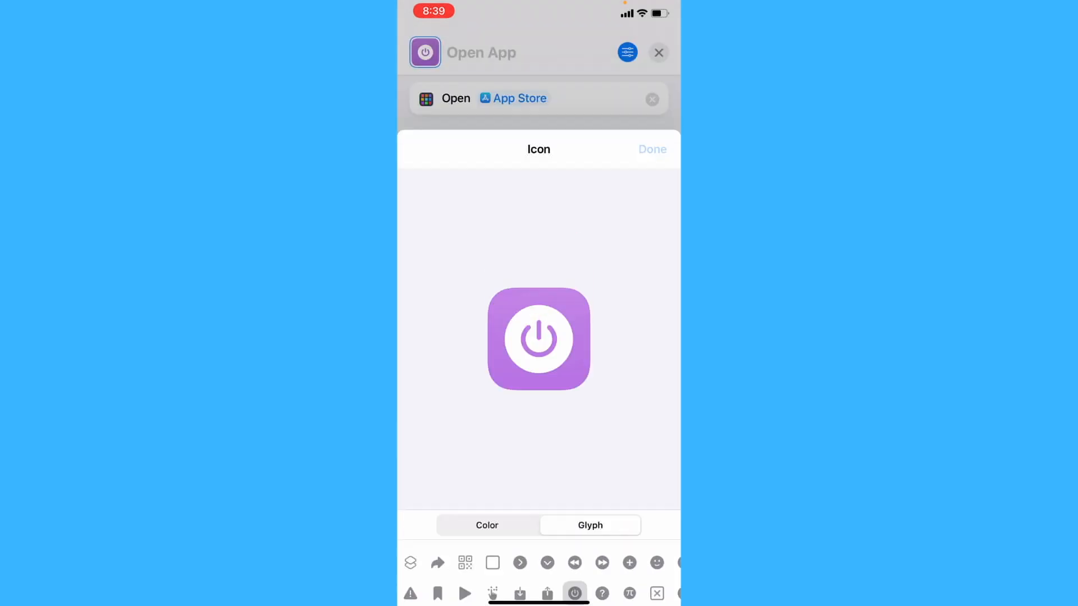
# Name the shortcut 'App Store'.
pyautogui.click(651, 149)
pyautogui.write('App')
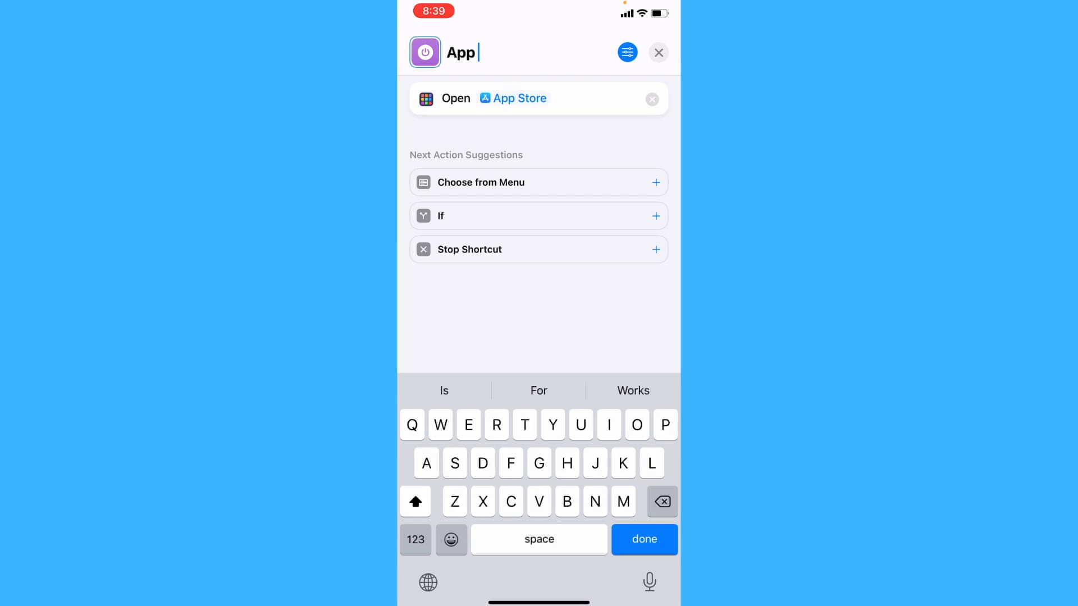
pyautogui.write('Store')
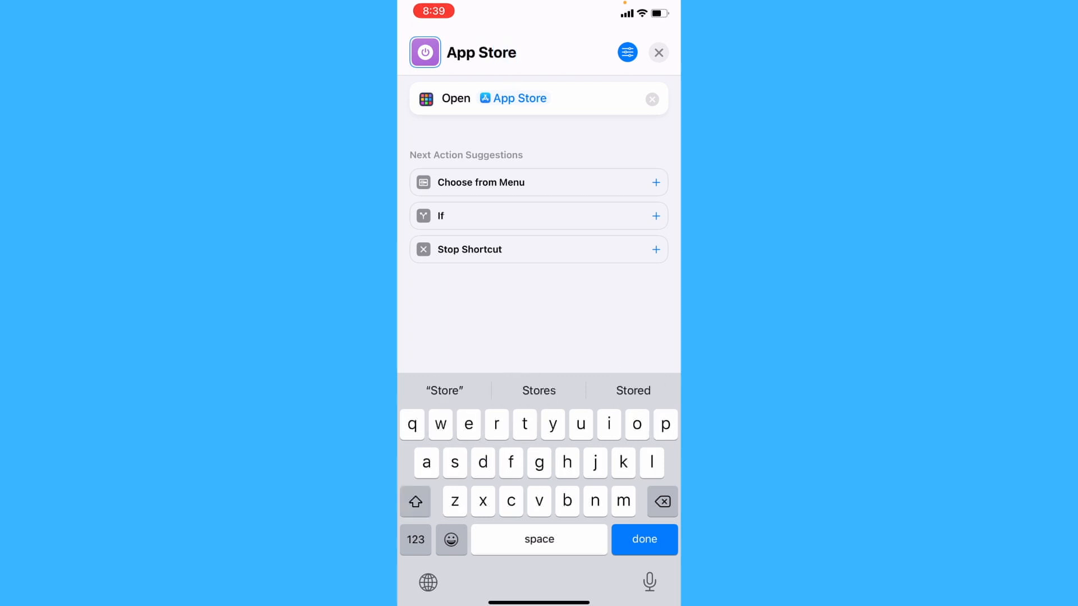
pyautogui.click(642, 539)
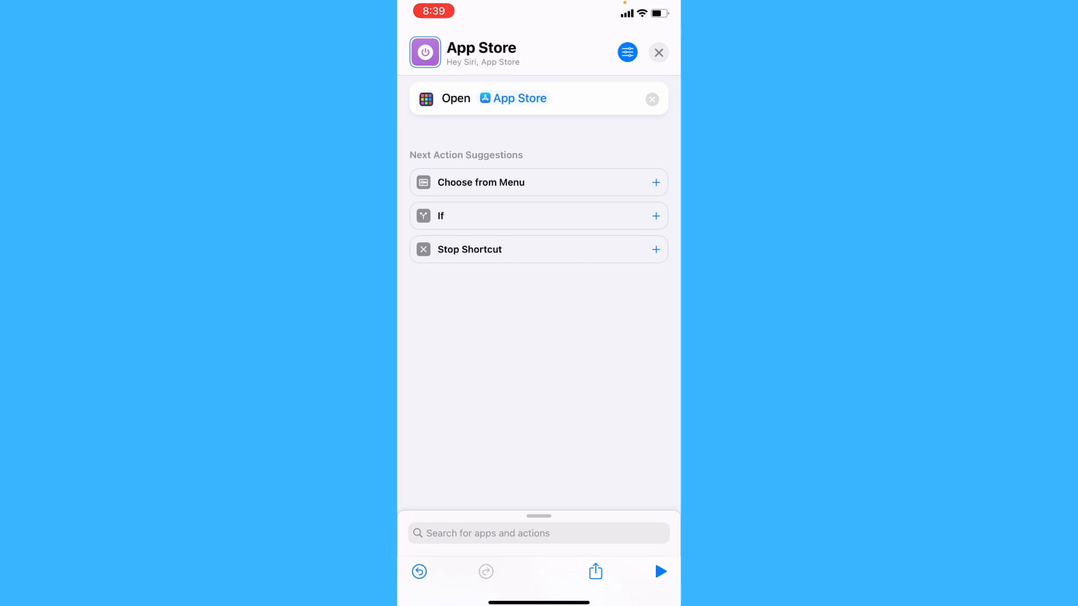
# Add the 'App Store' shortcut to the home screen from its share options.
pyautogui.click(595, 571)
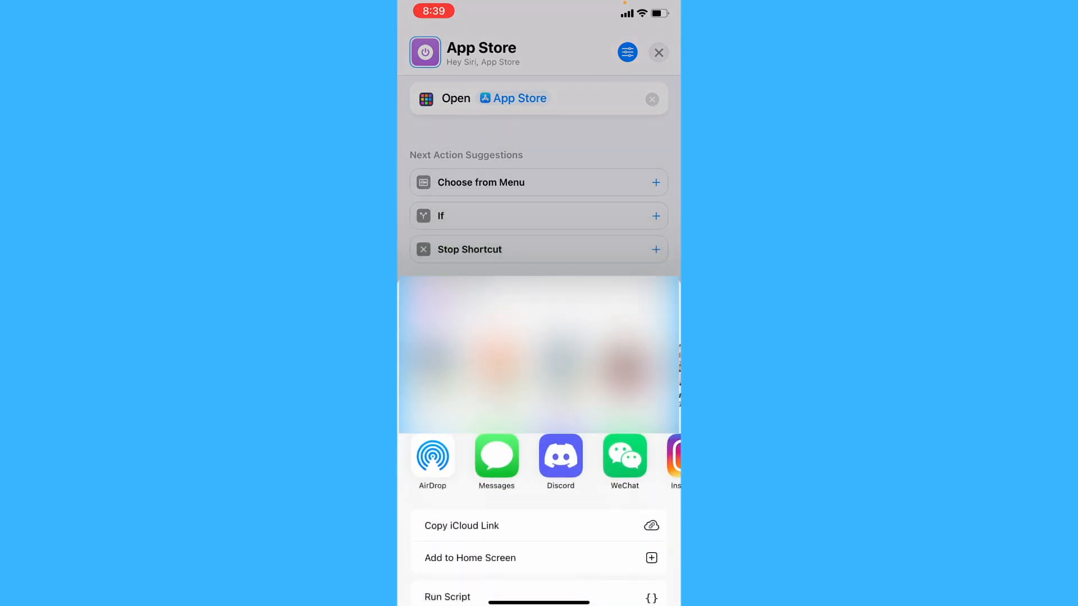
pyautogui.click(469, 557)
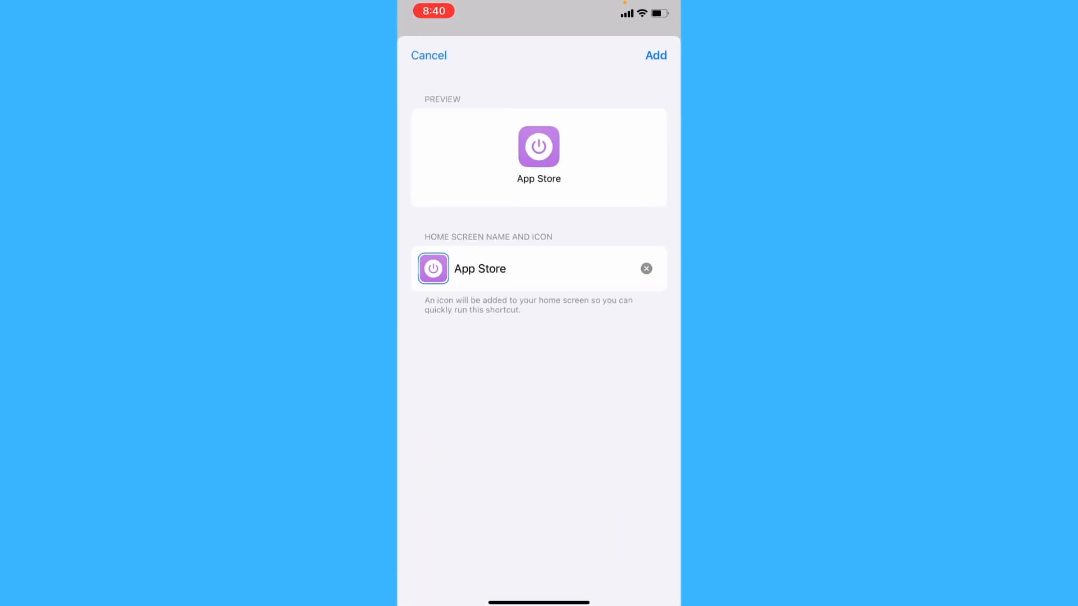
pyautogui.click(653, 55)
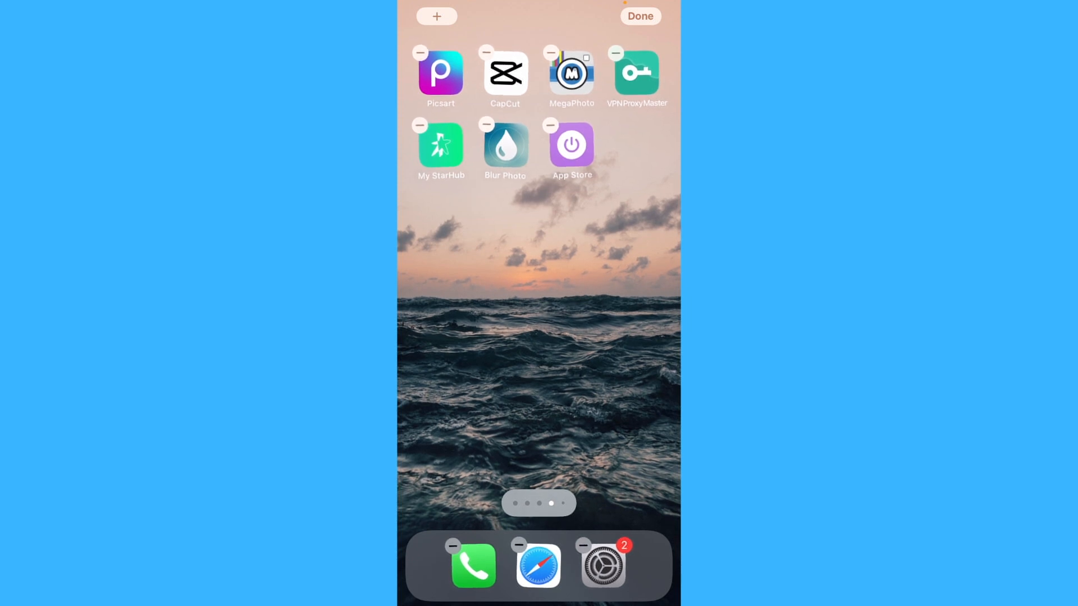
# Exit home screen editing mode with the new App Store icon placed.
pyautogui.click(639, 16)
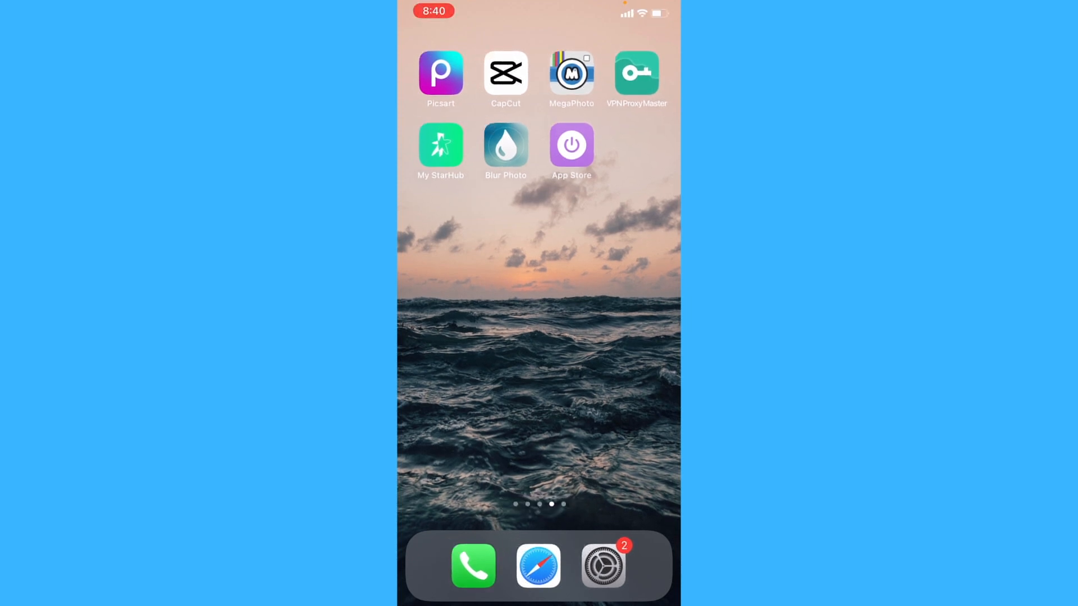